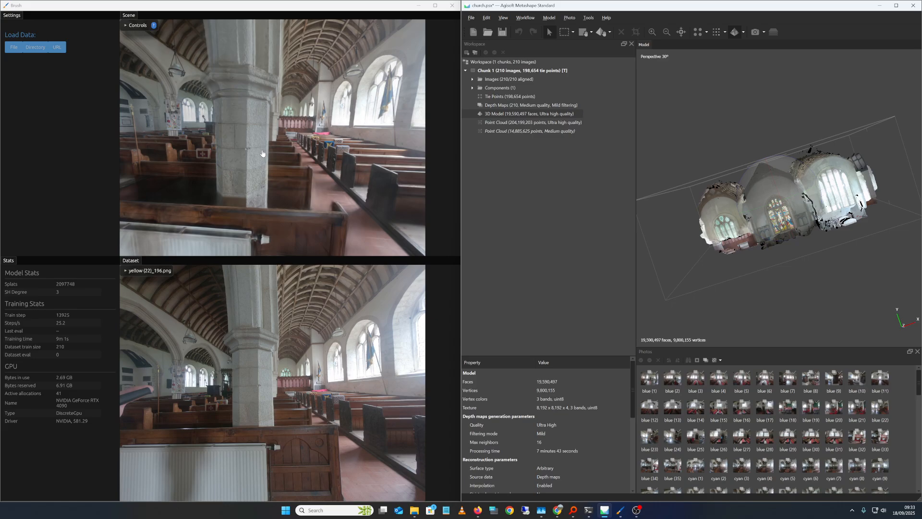
mouse_move(381, 221)
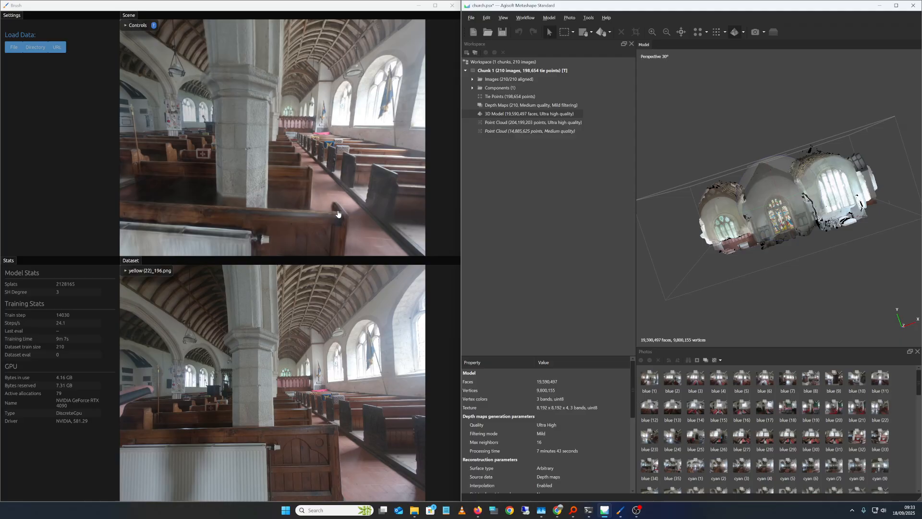
mouse_move(413, 221)
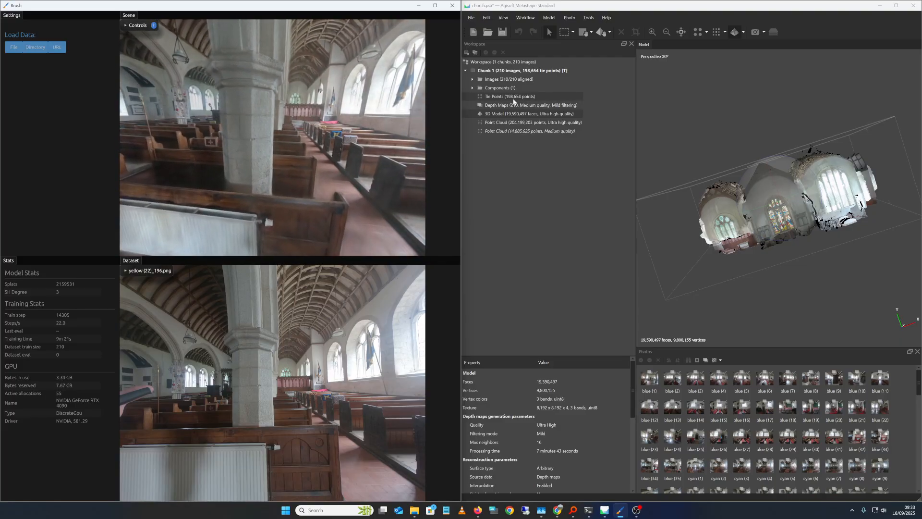
Browse the File, Help, View and Workflow menus of the church project.
left_click(470, 17)
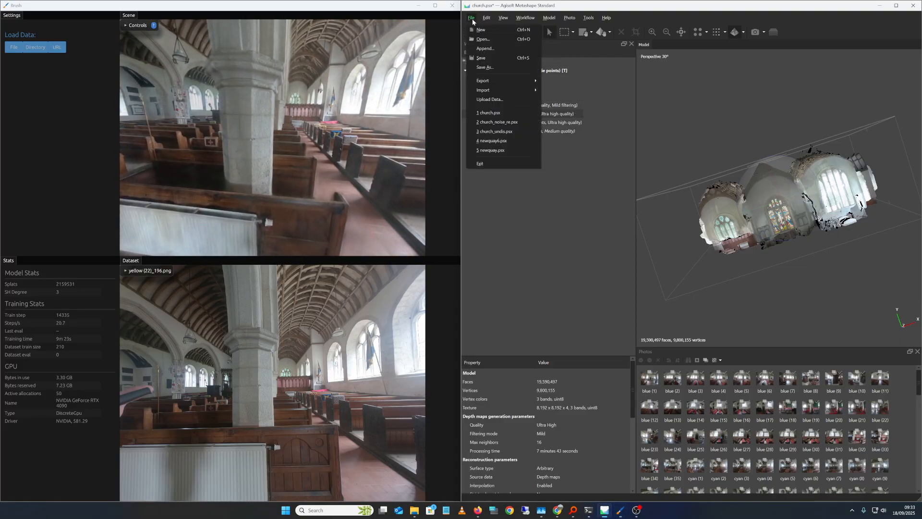
left_click(606, 18)
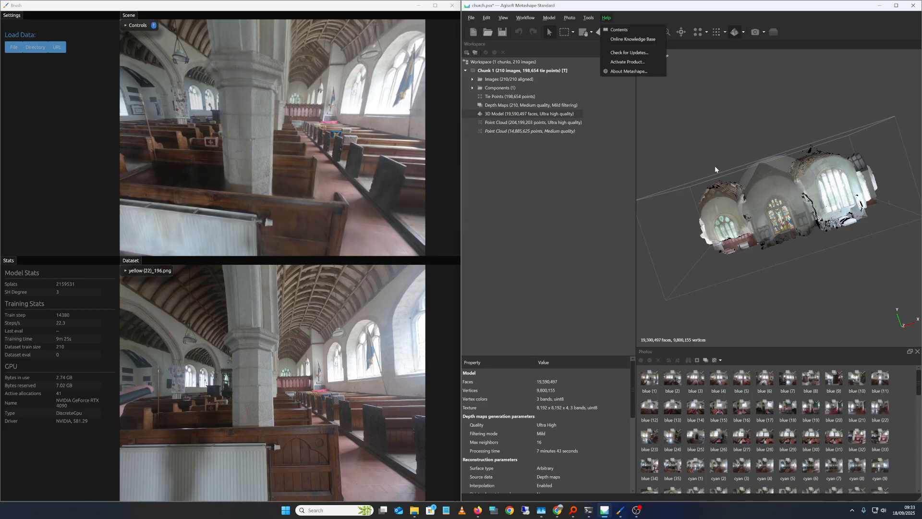
left_click(503, 17)
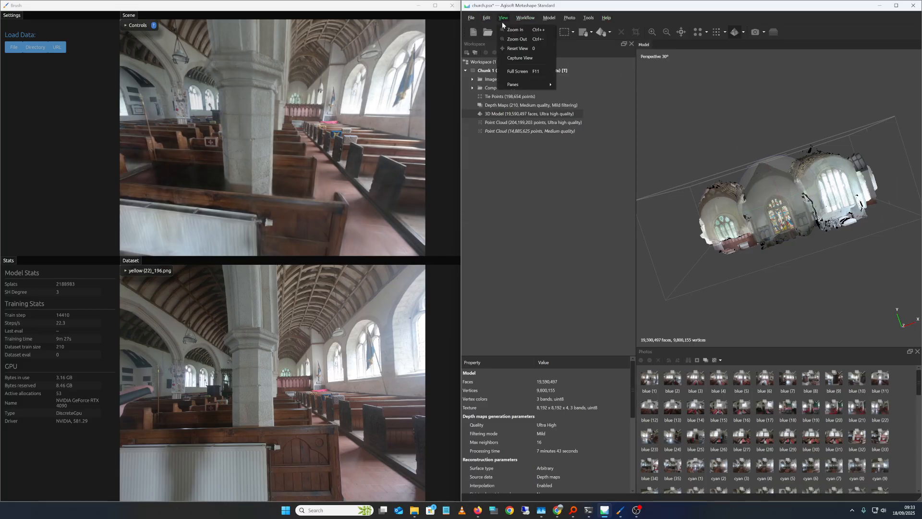
left_click(524, 17)
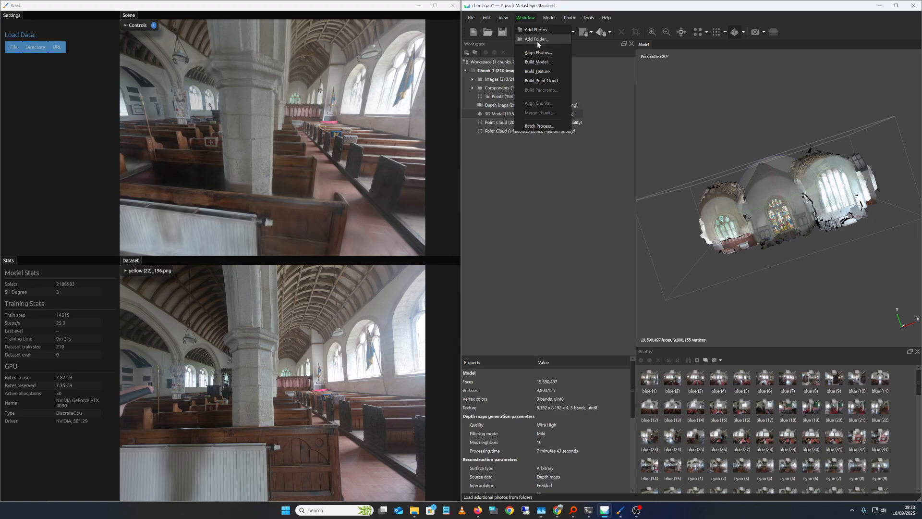
mouse_move(538, 52)
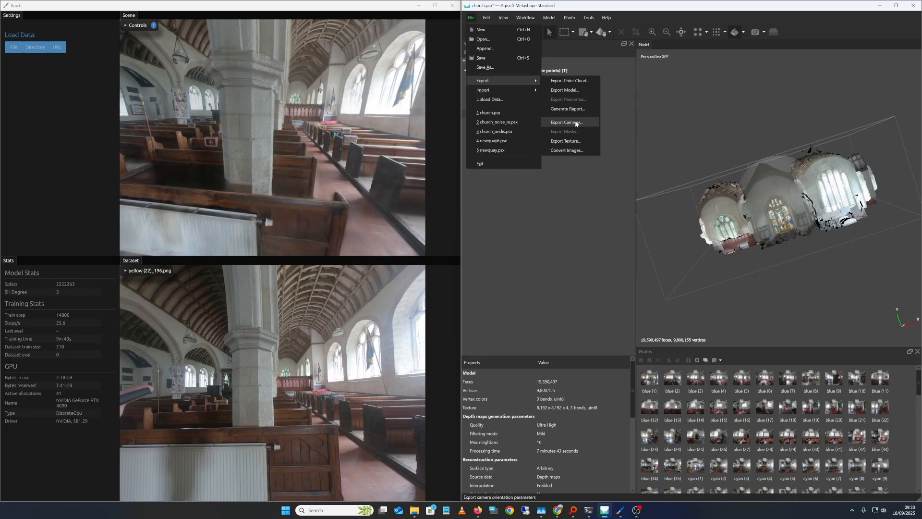
Export Cameras as Colmap with images, tie points, pinhole transform and binary encoding.
left_click(566, 122)
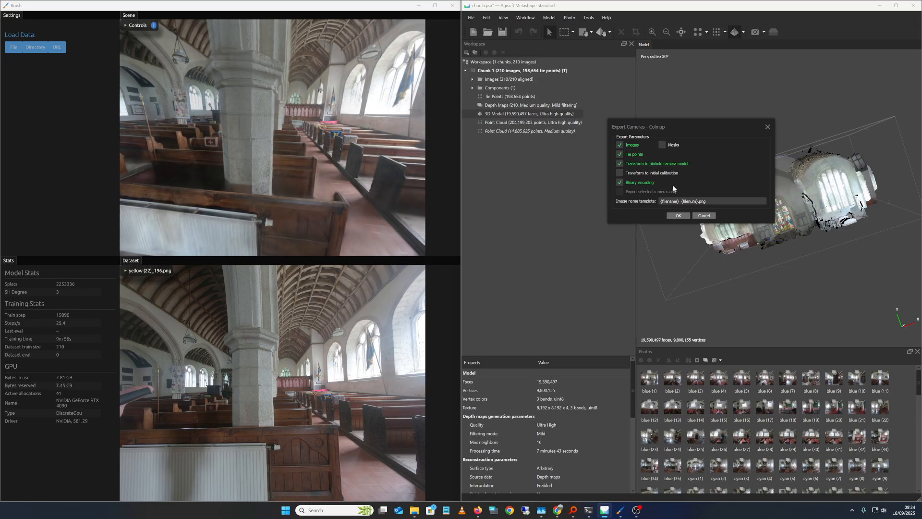
left_click(703, 215)
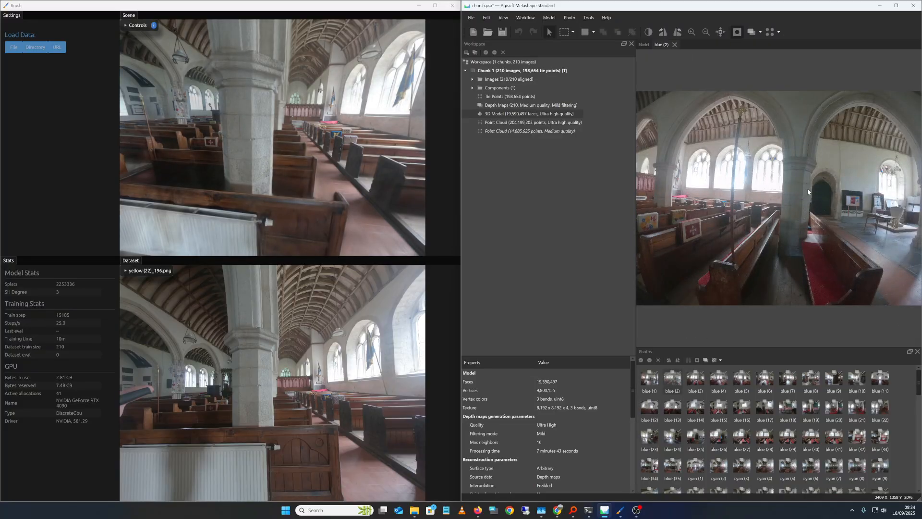
mouse_move(562, 283)
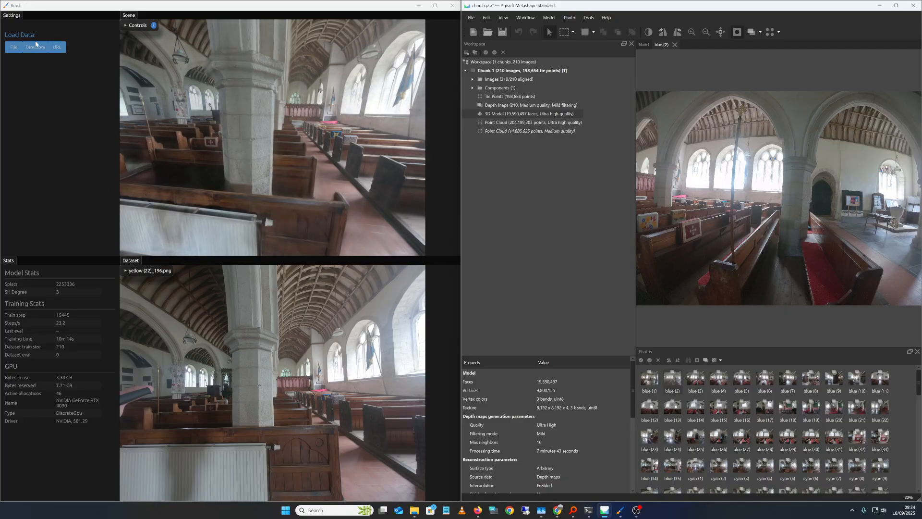
left_click(35, 47)
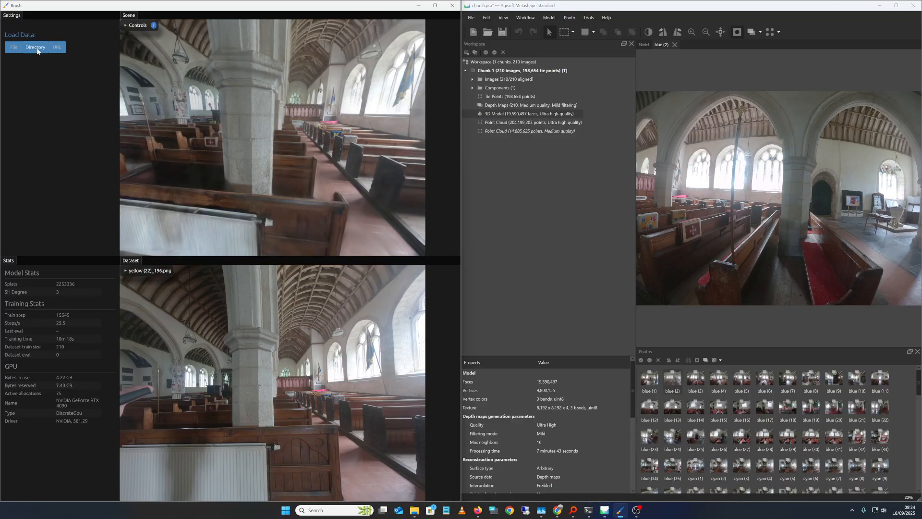
Choose the exported COLMAP folder col2 as the dataset directory under Load Data.
left_click(36, 48)
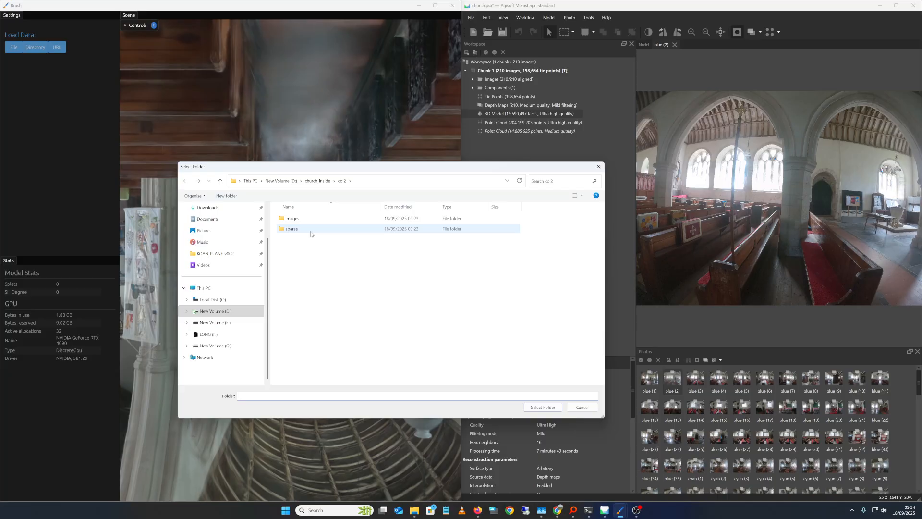
mouse_move(316, 233)
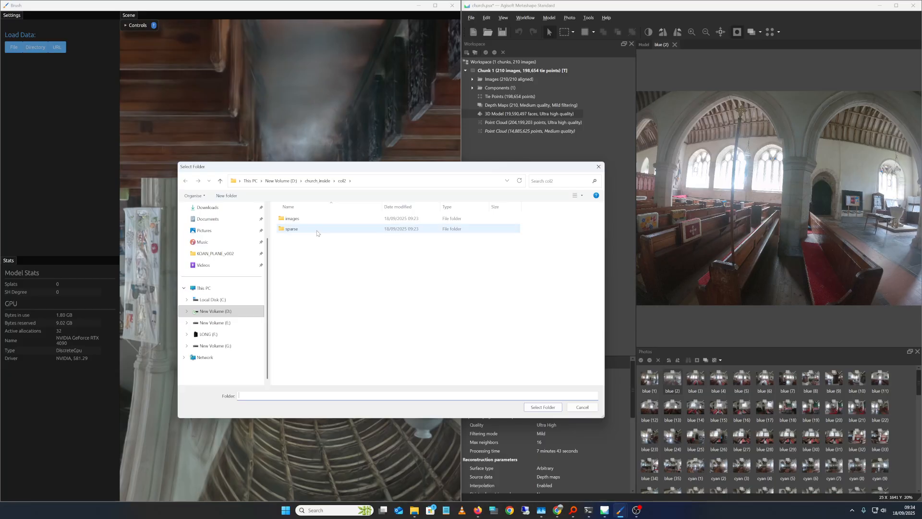
left_click(581, 407)
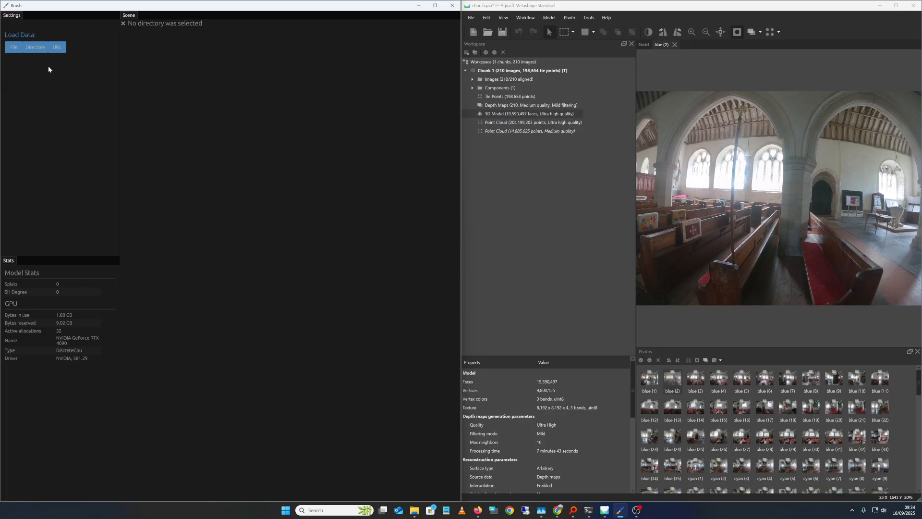
left_click(35, 47)
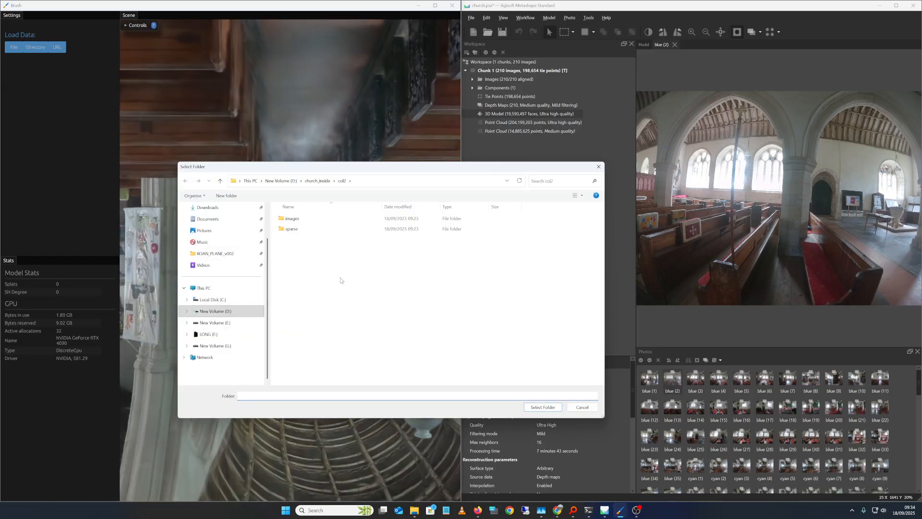
mouse_move(542, 407)
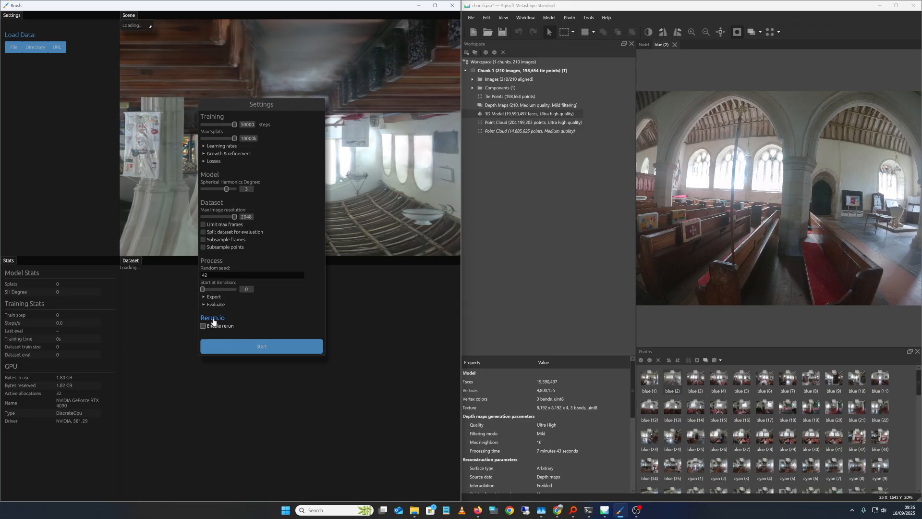
Expand and collapse the Export section to review the training output options.
left_click(211, 279)
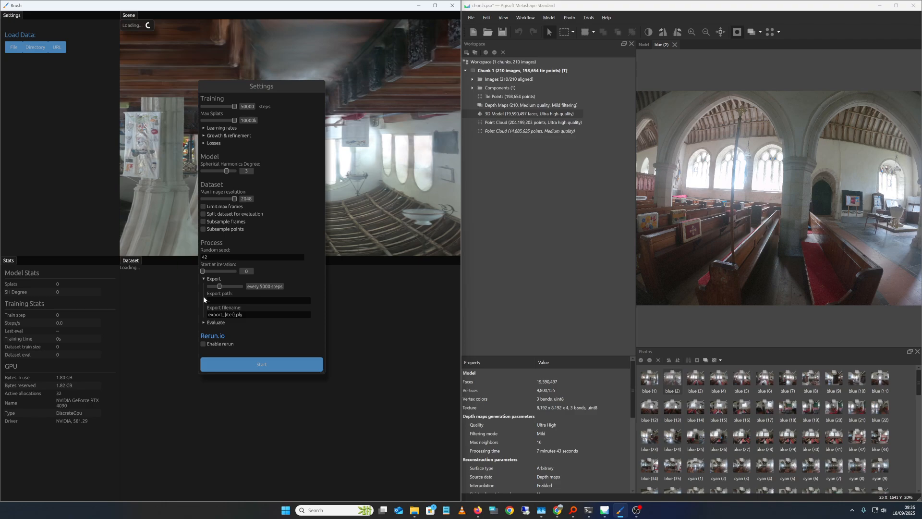
left_click(205, 278)
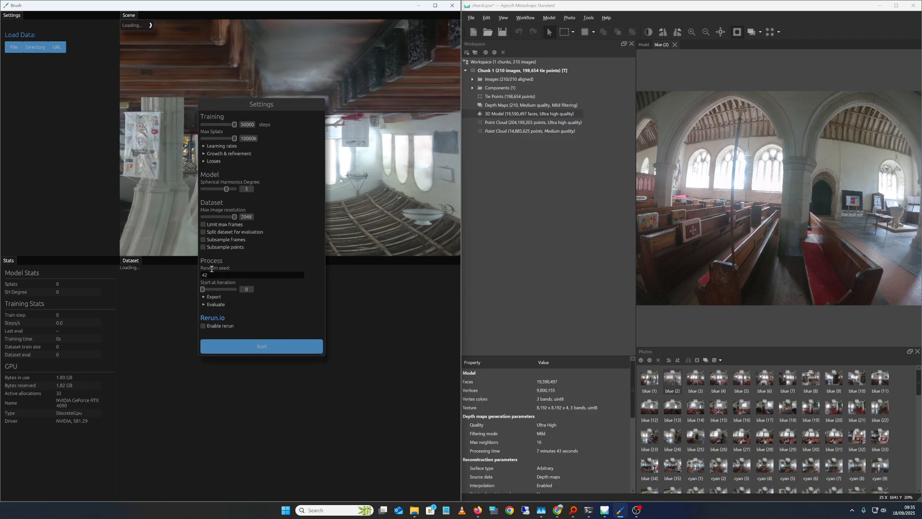
mouse_move(242, 203)
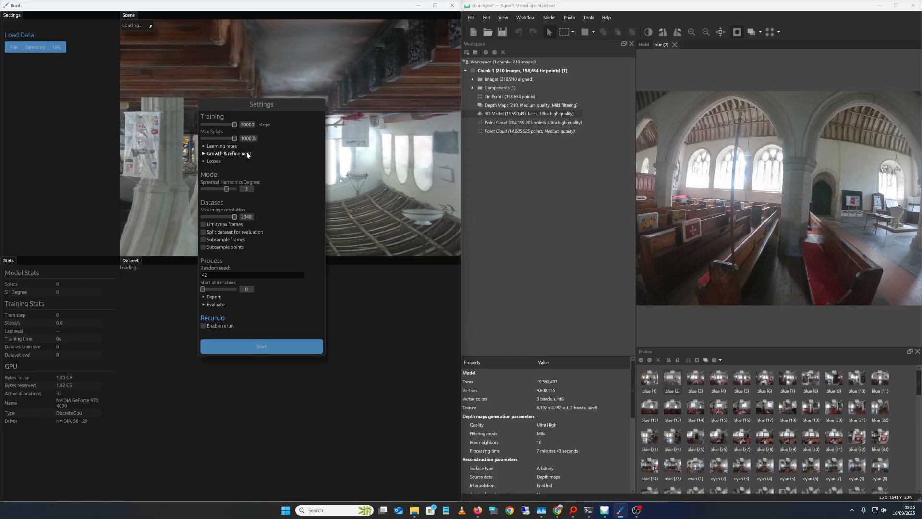
mouse_move(247, 155)
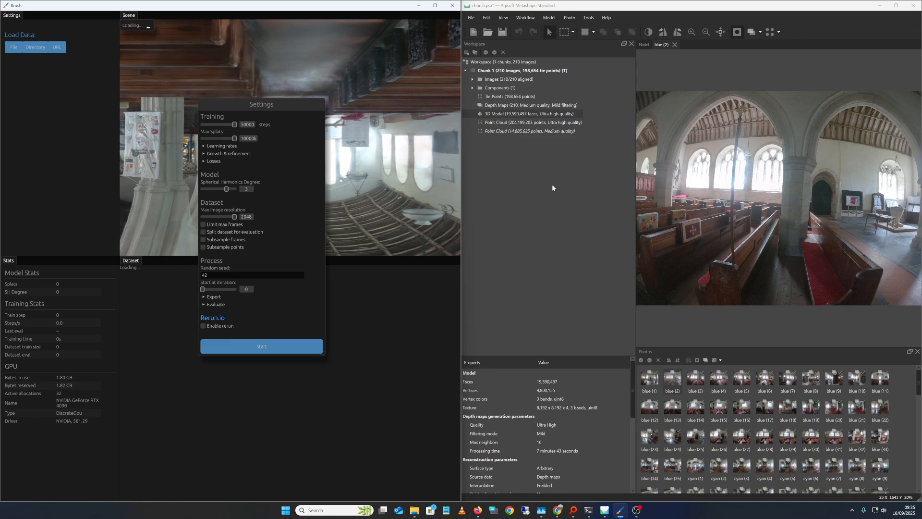
mouse_move(282, 367)
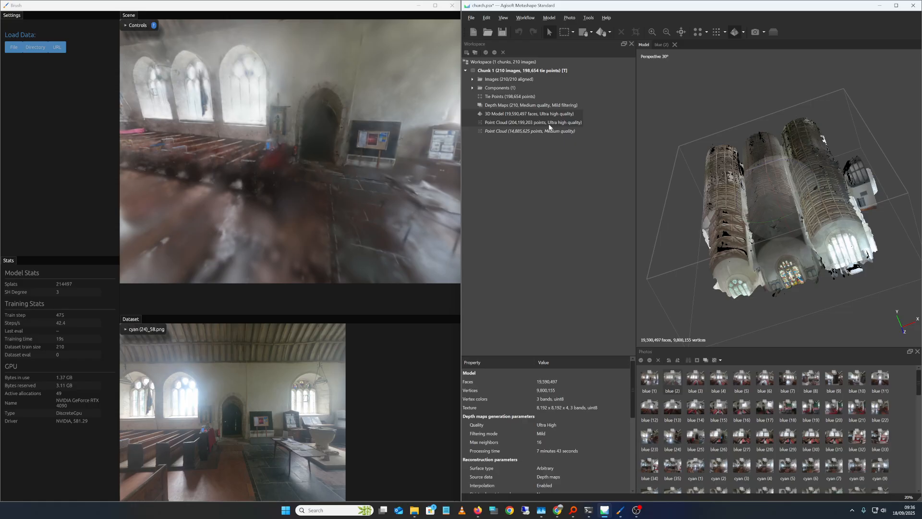
Display the 14,885,625-point medium-quality point cloud in the Workspace pane.
left_click(532, 122)
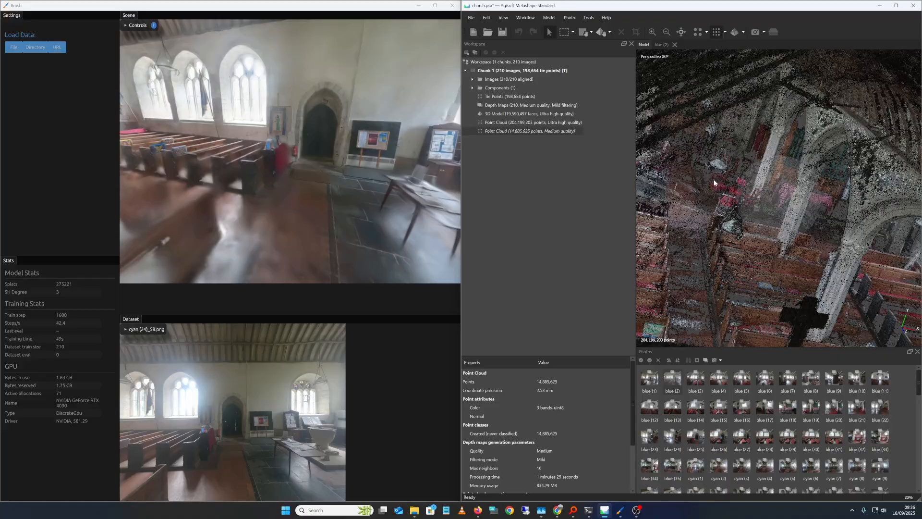
Navigate around the church reconstruction in the Model view.
left_click(512, 113)
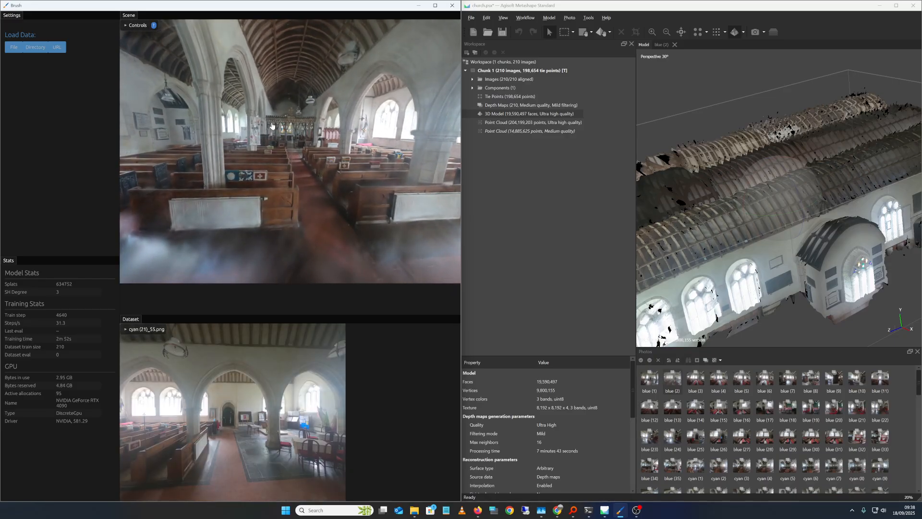
mouse_move(354, 78)
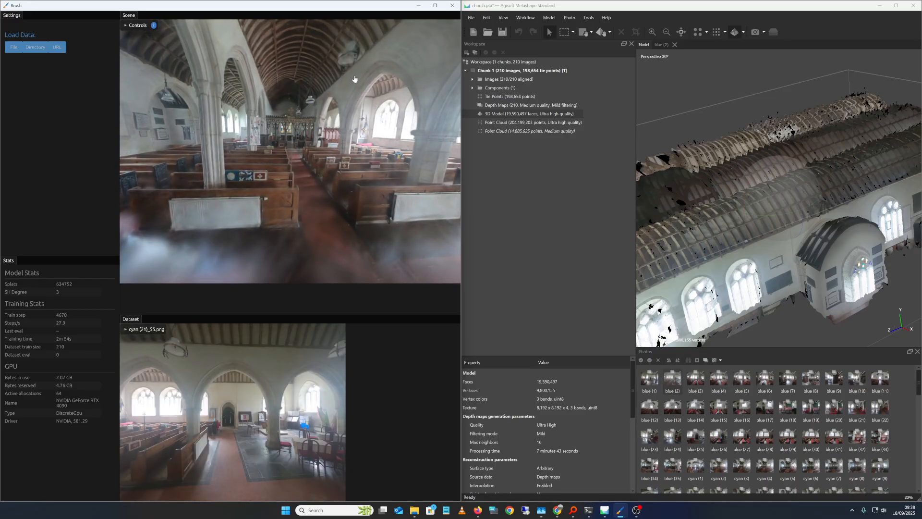